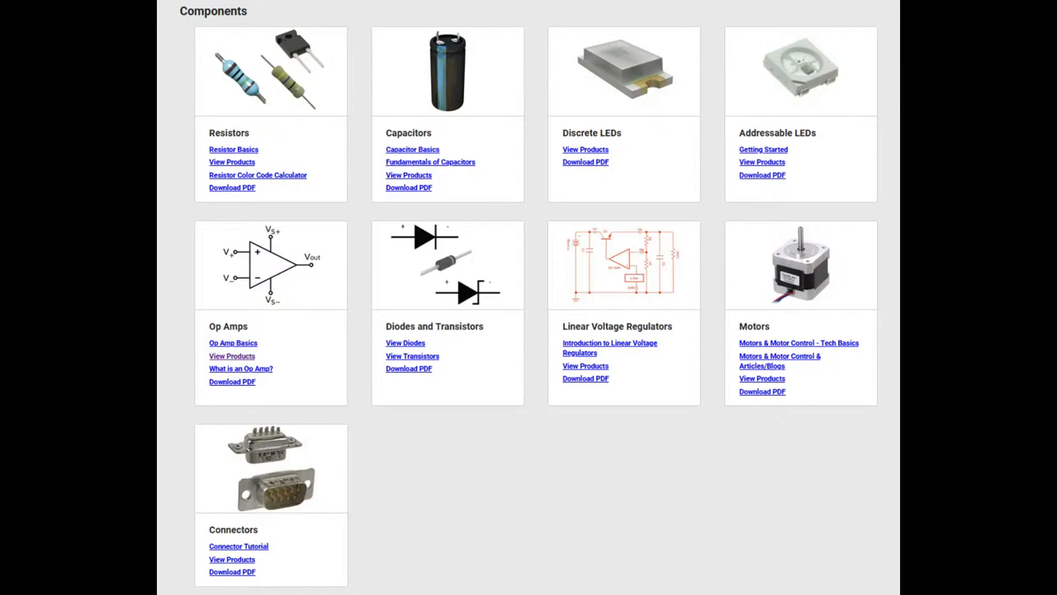
{"action": "scroll", "scroll_direction": "down", "scroll_amount": 3}
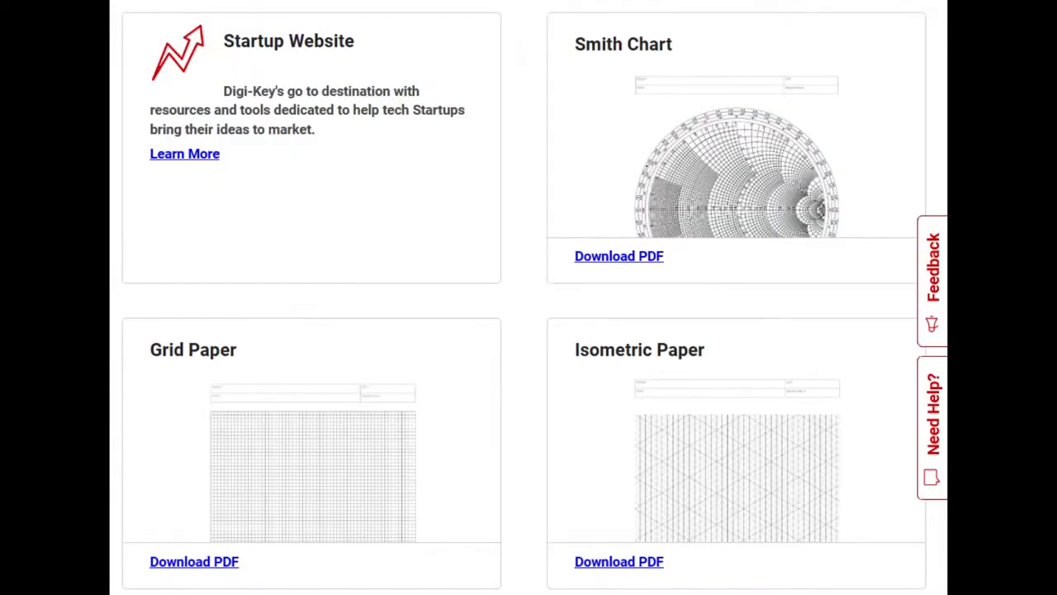